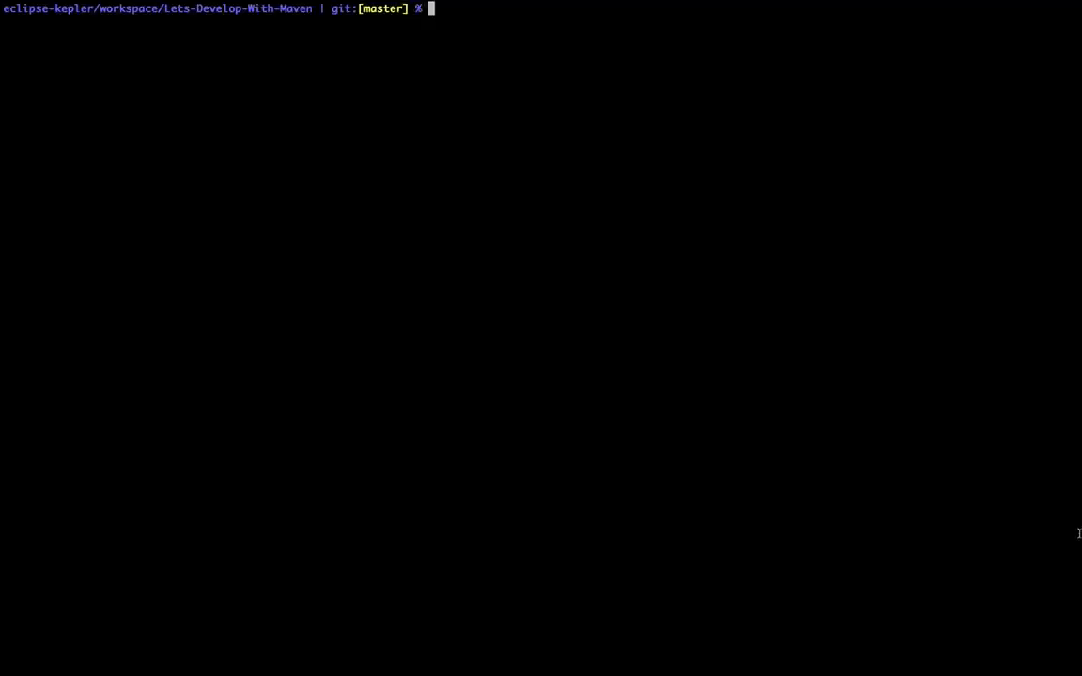
type("mvn verify")
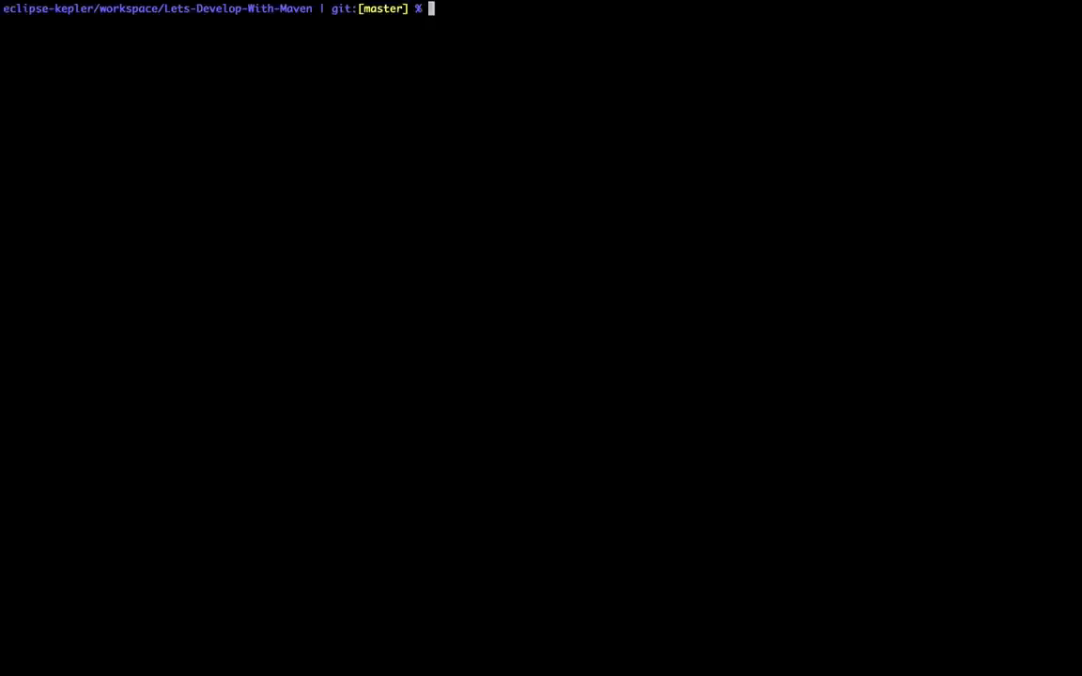
type("mvn test")
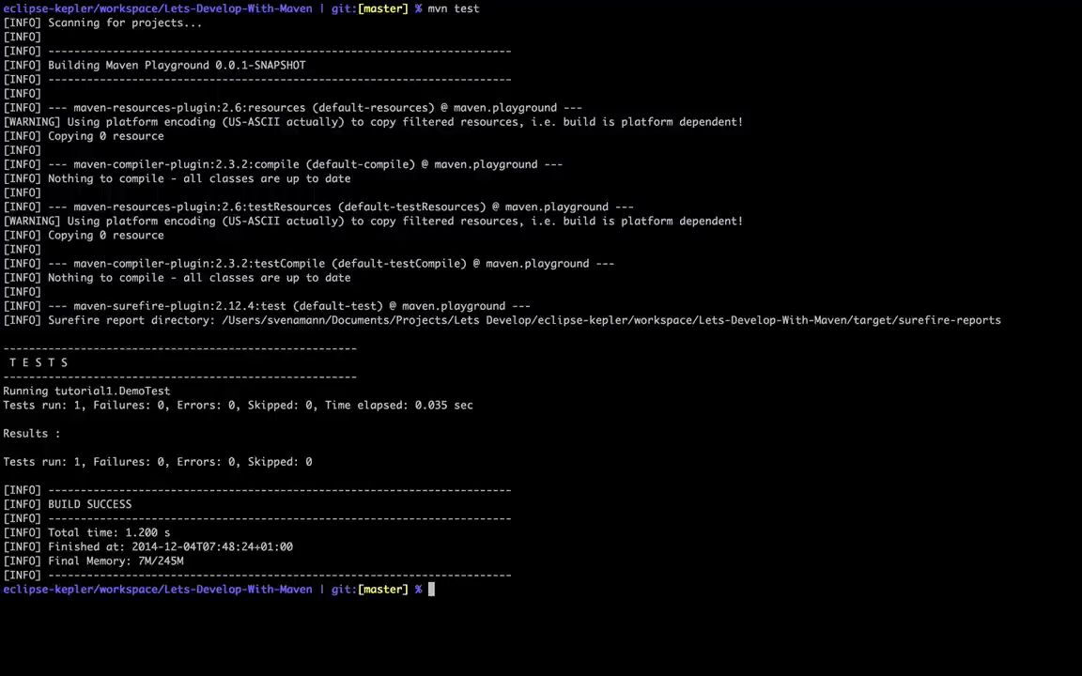
type("mvn compile")
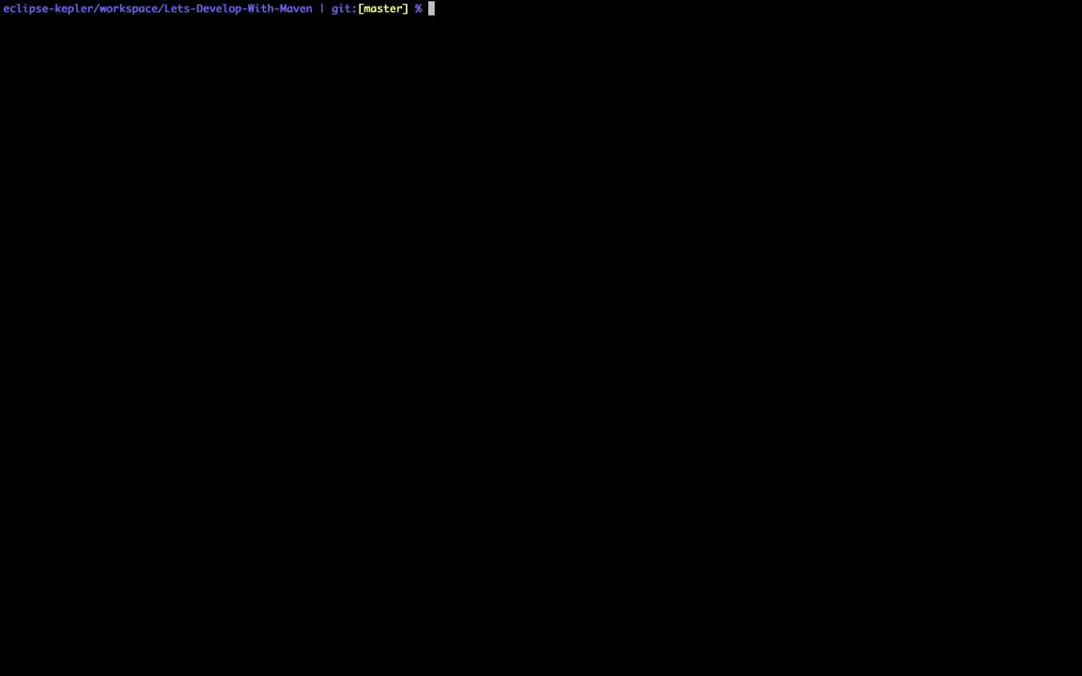
type("mvn clean")
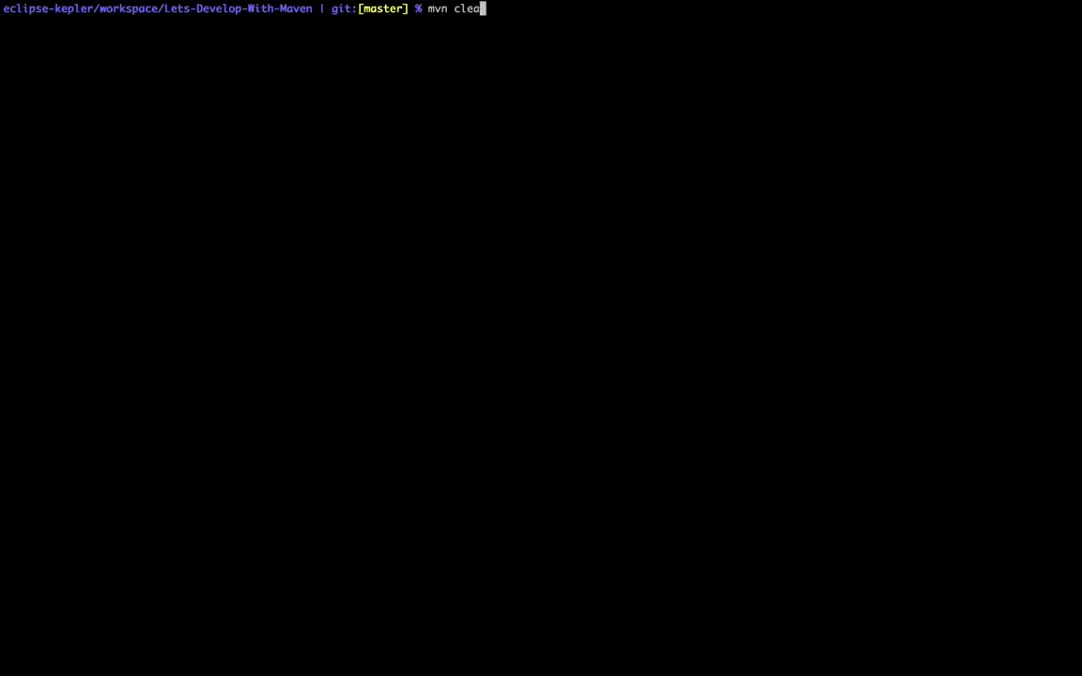